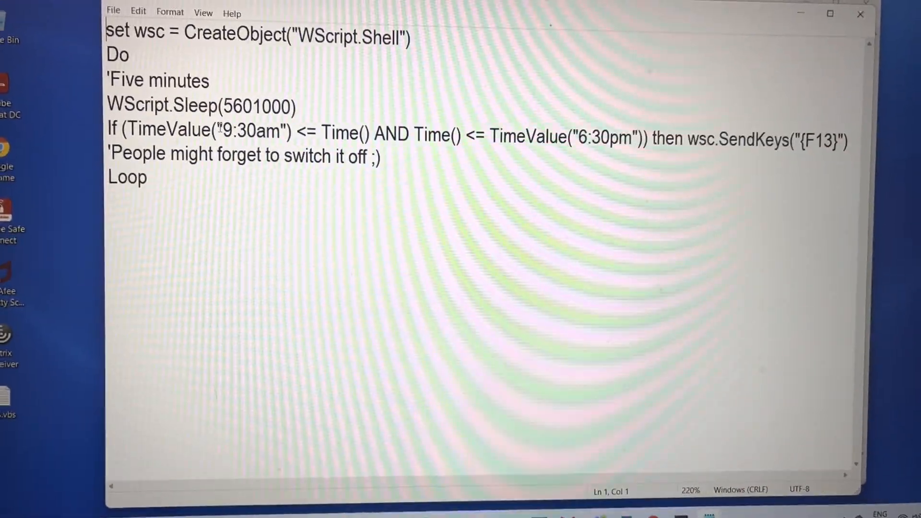
Step: Select the 9:30am start time in the first TimeValue of the working-hours check
{"action": "double_click", "coordinate": [250, 134]}
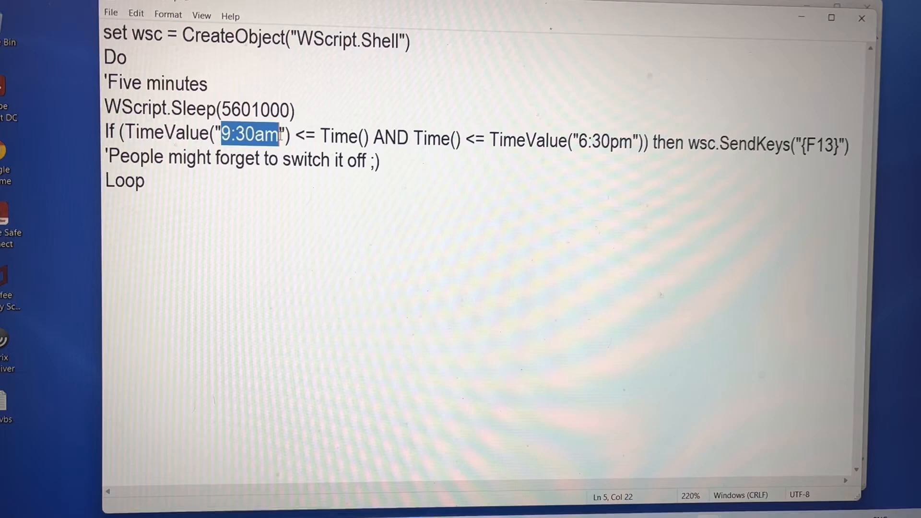